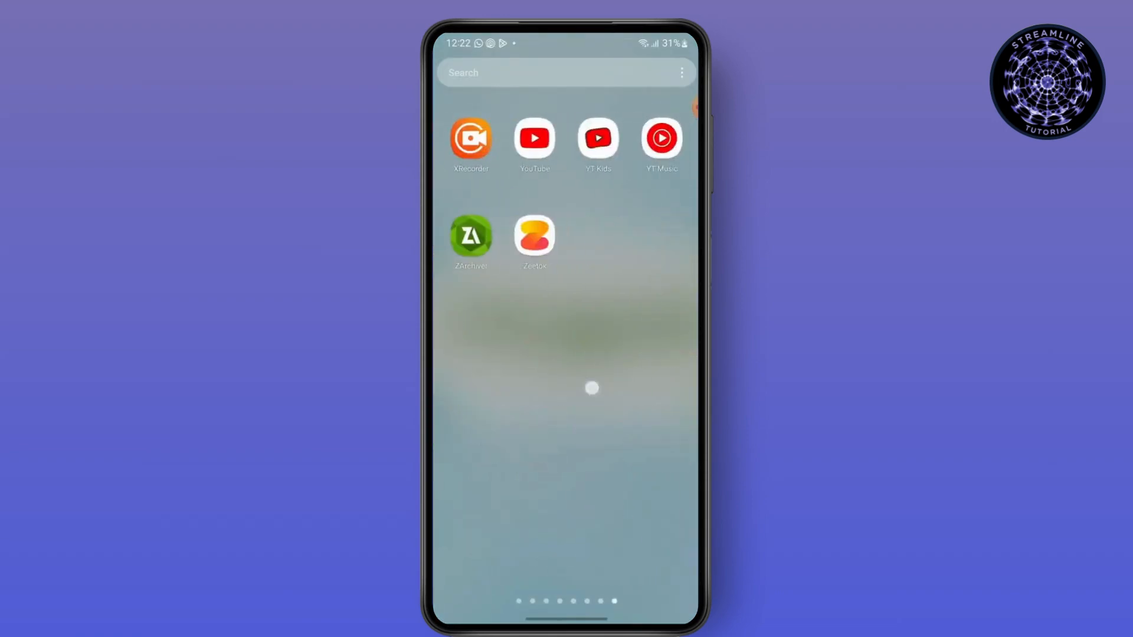
Swipe the app drawer back to the page holding the WhatsApp icon.
scroll("left", 3)
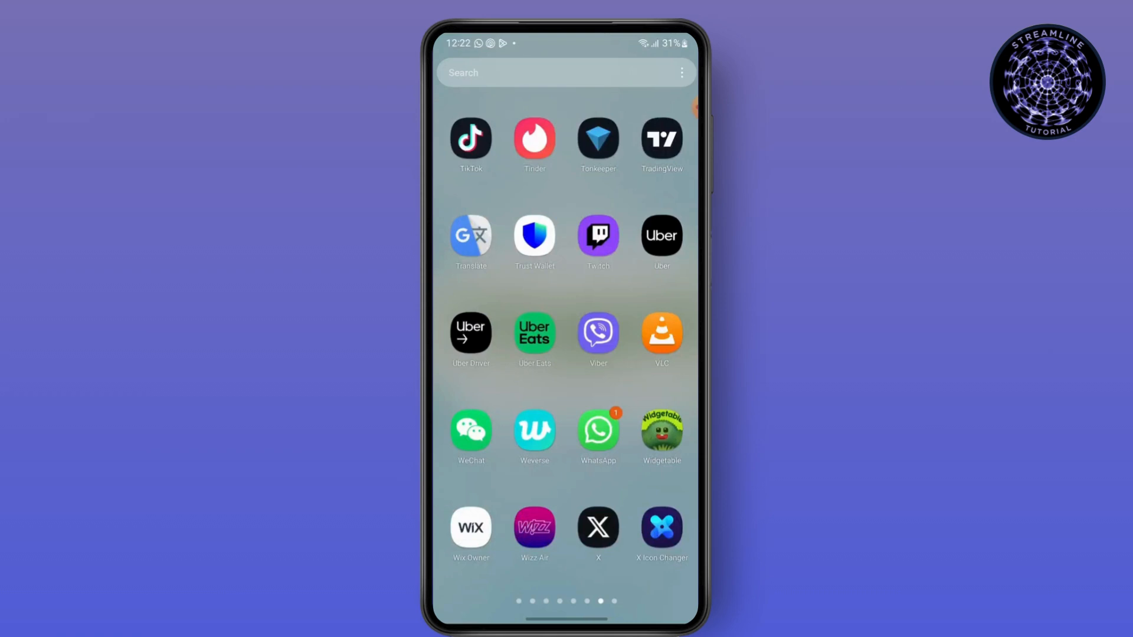
left_click(598, 431)
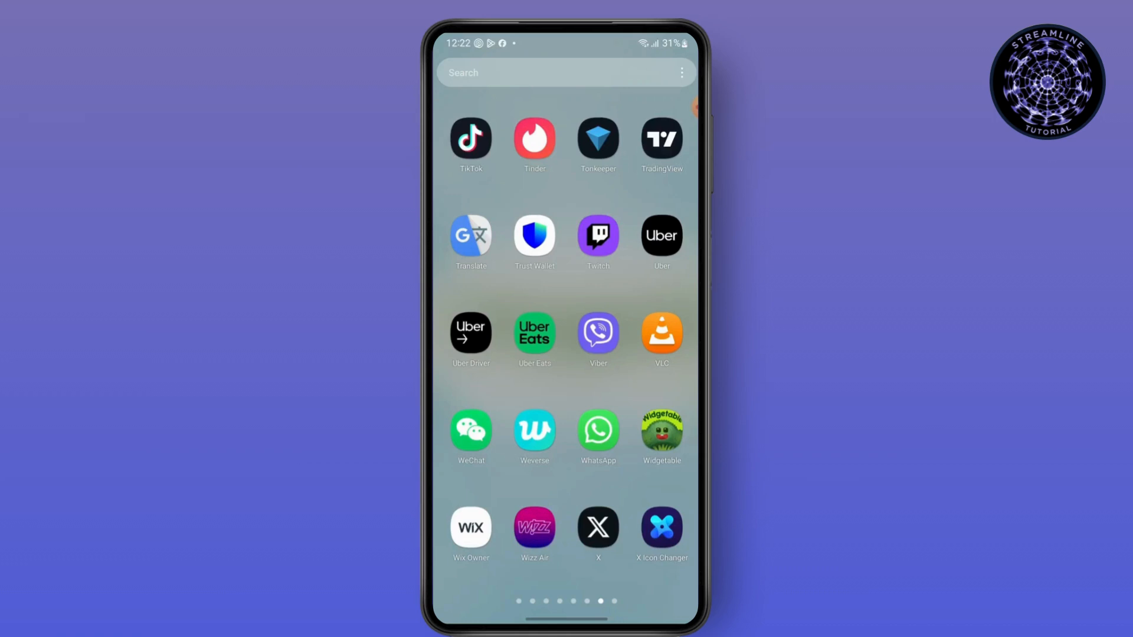
Long-press WhatsApp, choose Uninstall and confirm with OK in the dialog.
left_click(597, 431)
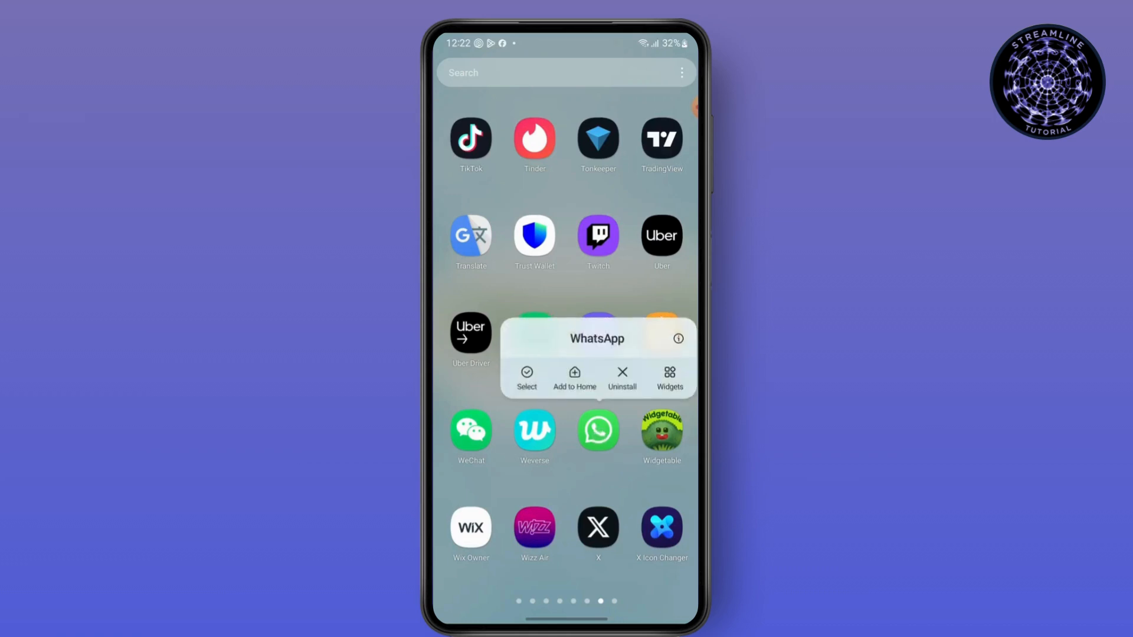
left_click(622, 378)
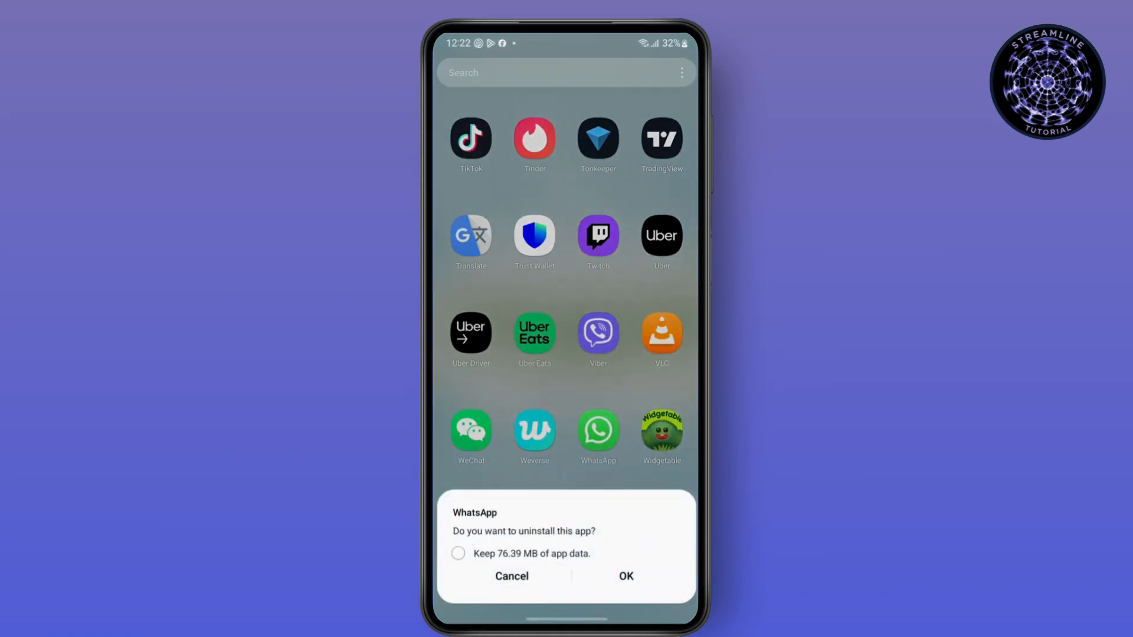
left_click(458, 554)
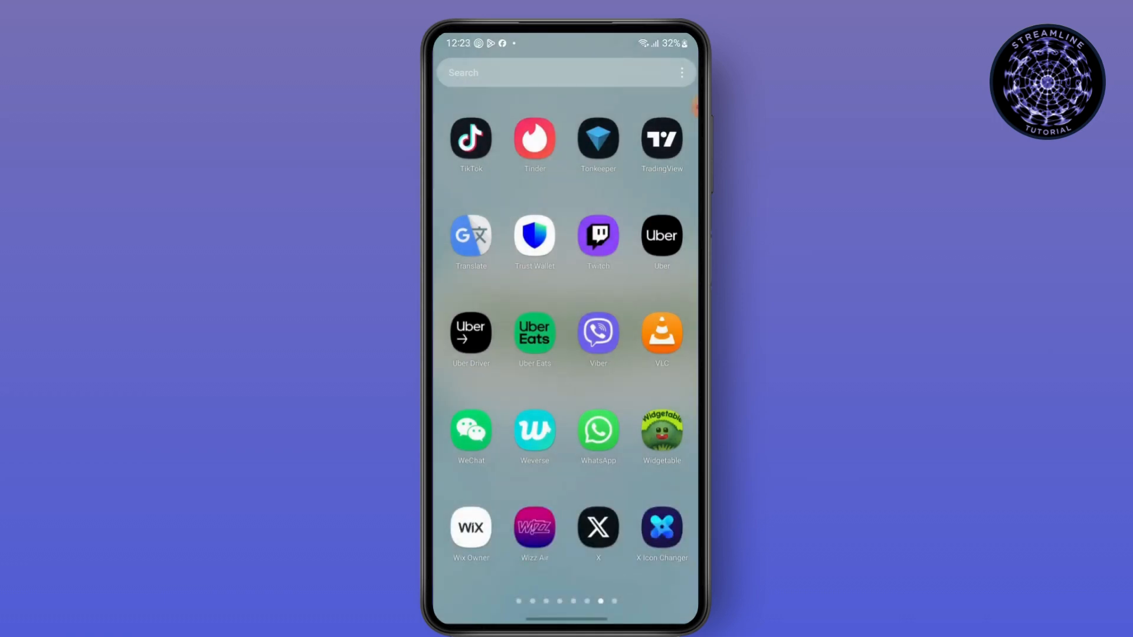
Search Play Store for 'wha' and pick the 'whatsapp' suggestion to list WhatsApp Messenger.
left_click(599, 433)
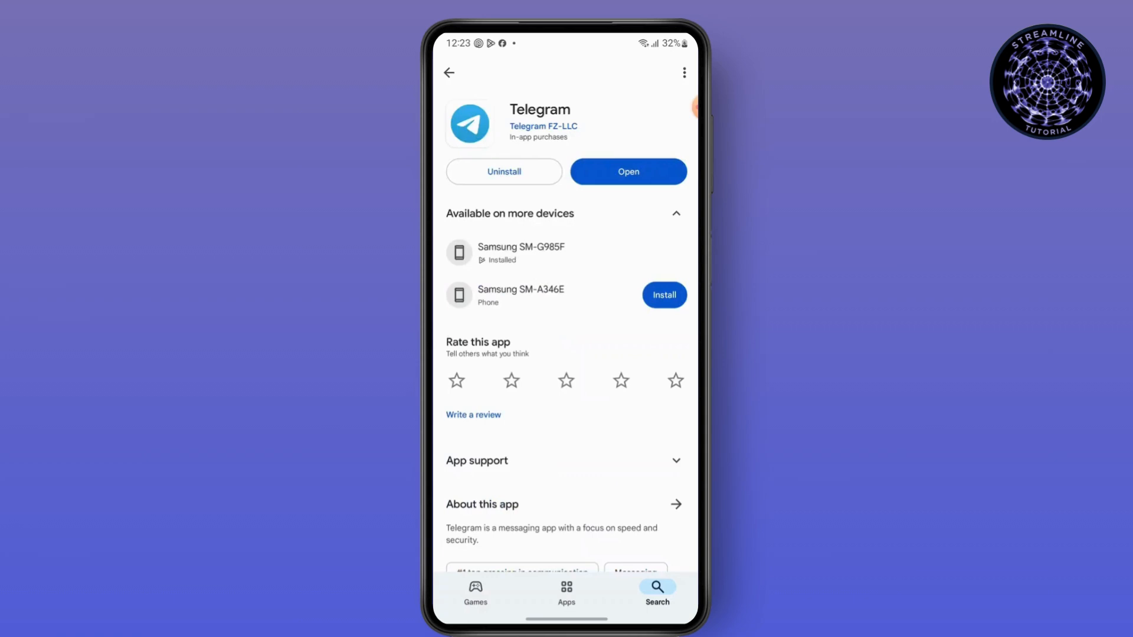
type("wha")
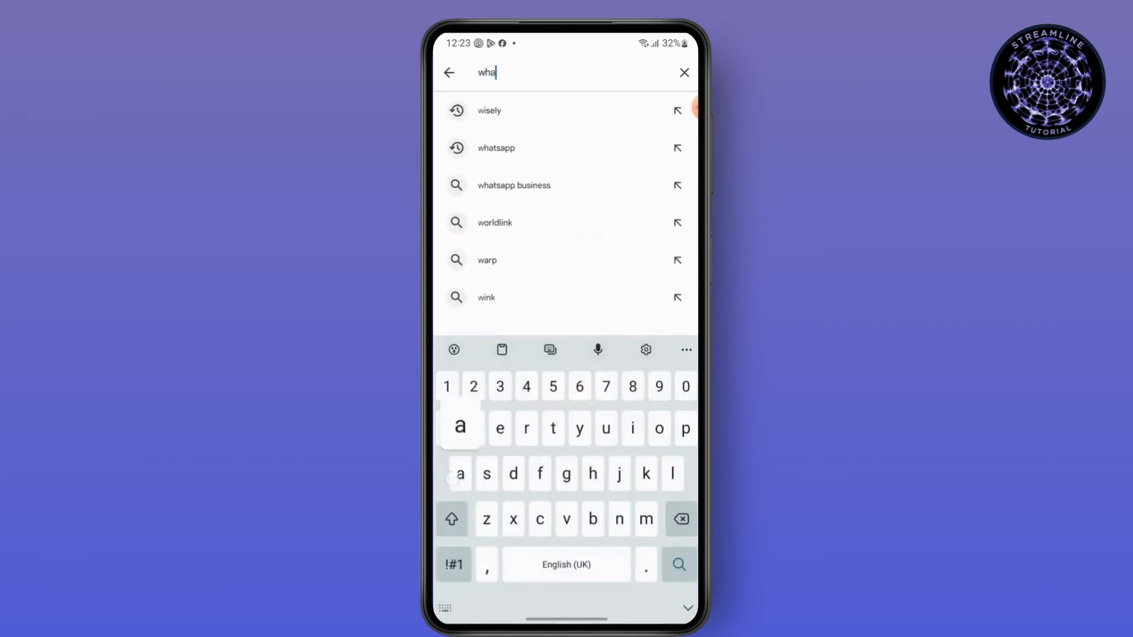
left_click(495, 149)
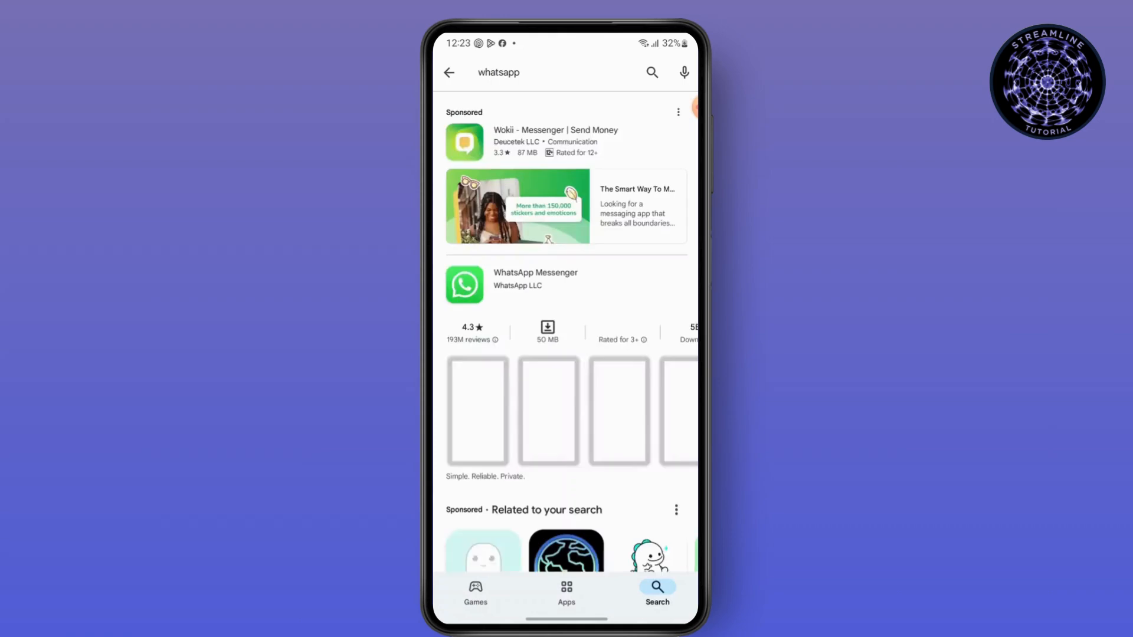